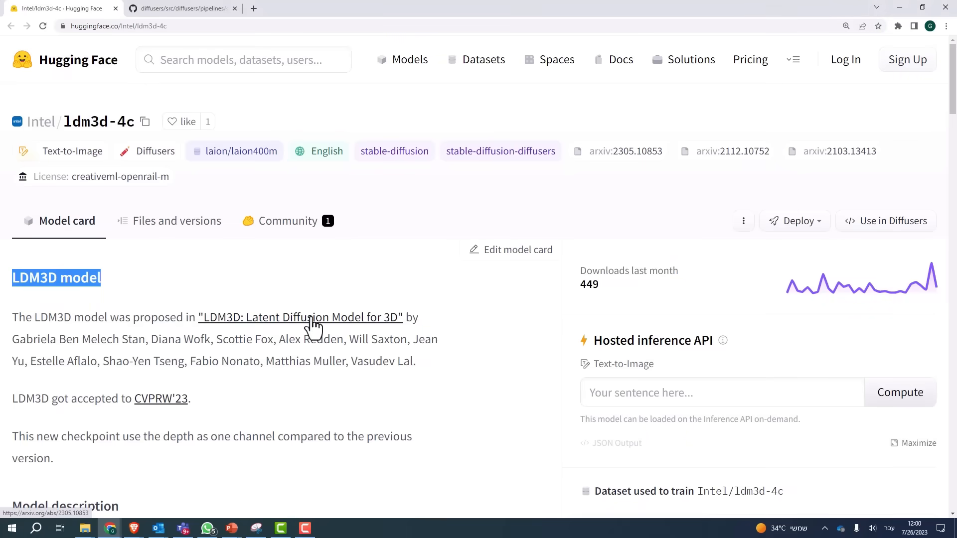
# - Scroll through the Intel/ldm3d-4c model card's usage code and move to pipeline_stable_diffusion_ldm3d.py on GitHub
pyautogui.scroll(-3)
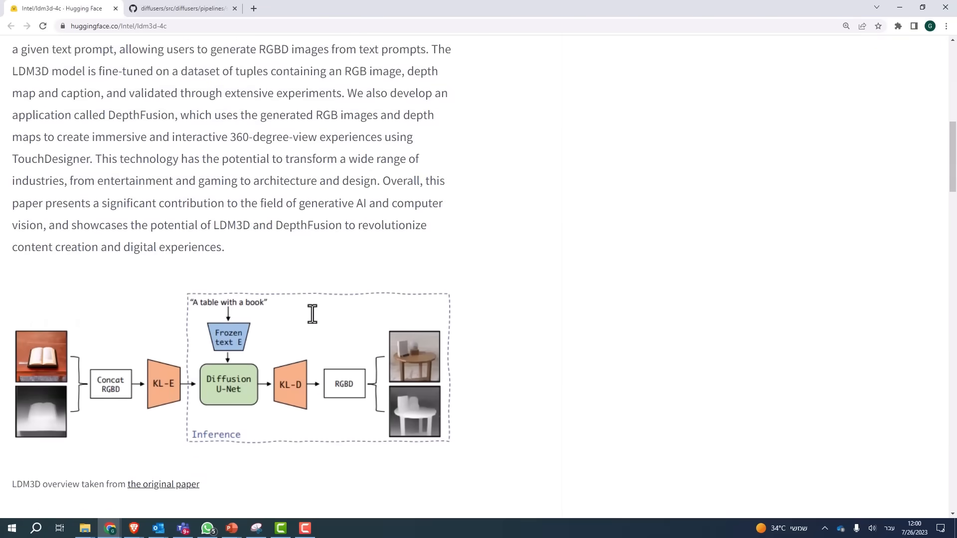
pyautogui.scroll(-3)
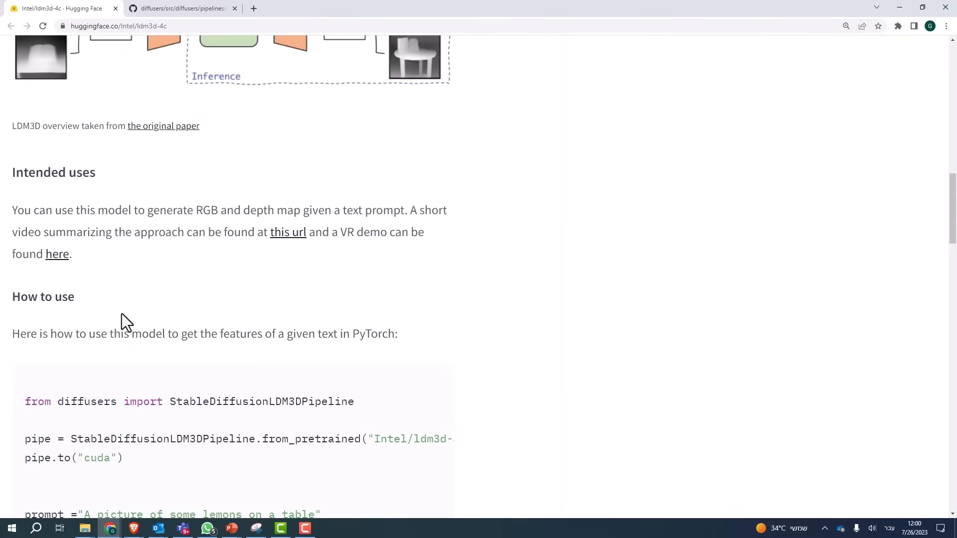
pyautogui.click(180, 8)
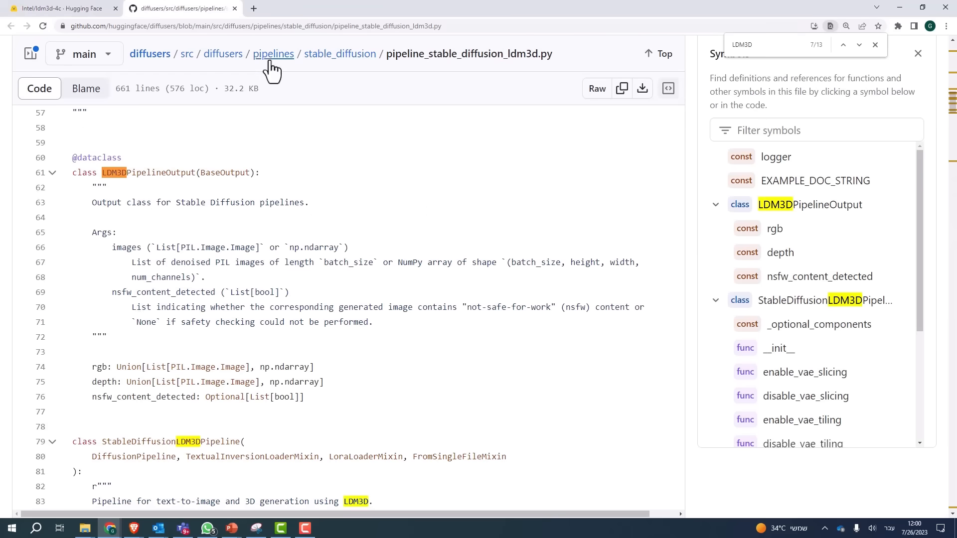
pyautogui.moveTo(438, 67)
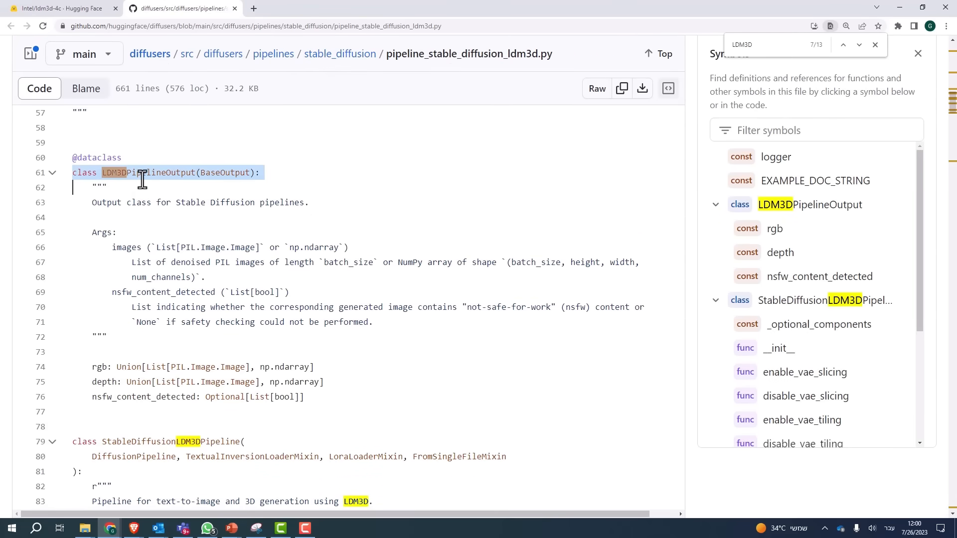
# - Look up the 'depth' symbol's references in the pipeline file's Symbols panel
pyautogui.scroll(-3)
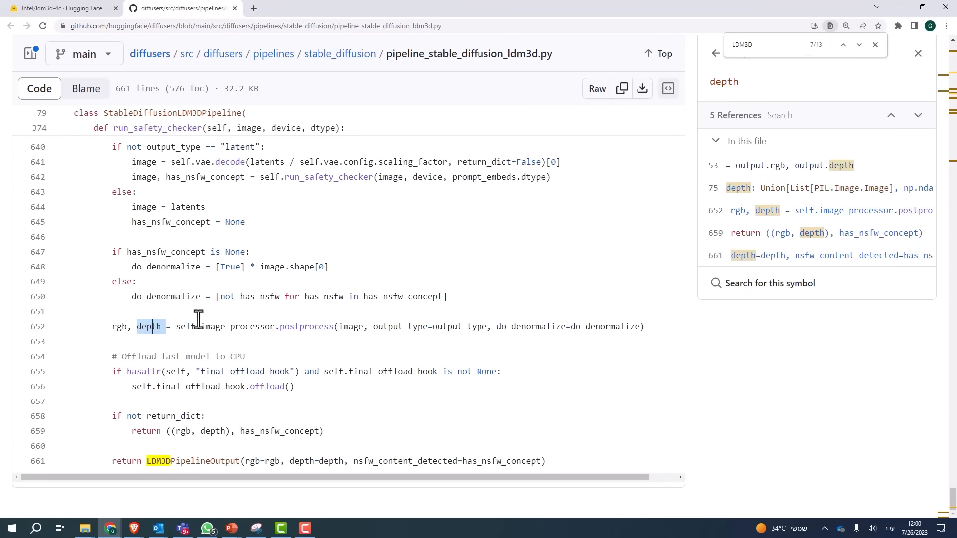
pyautogui.click(61, 8)
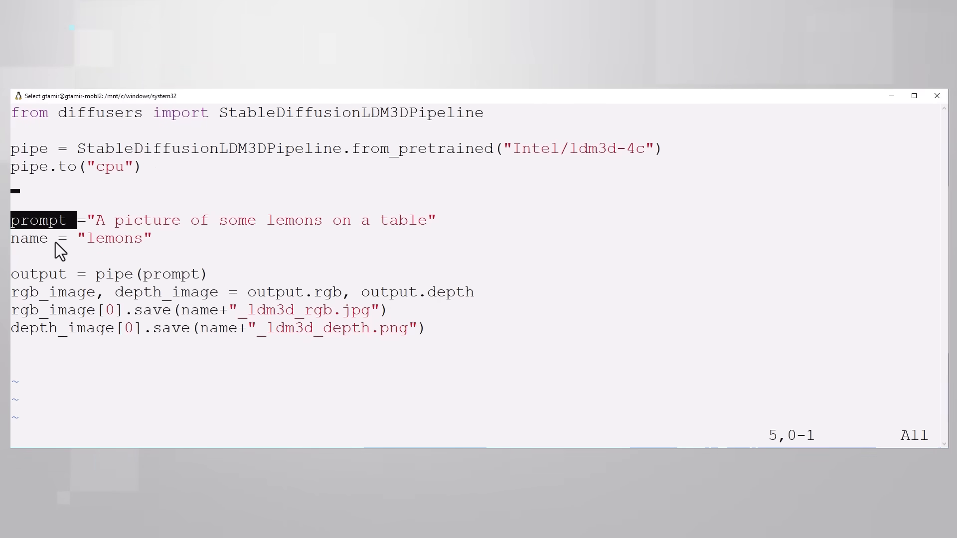
# - Highlight the prompt variable in the 15-line LDM3D.py lemons script
pyautogui.doubleClick(39, 273)
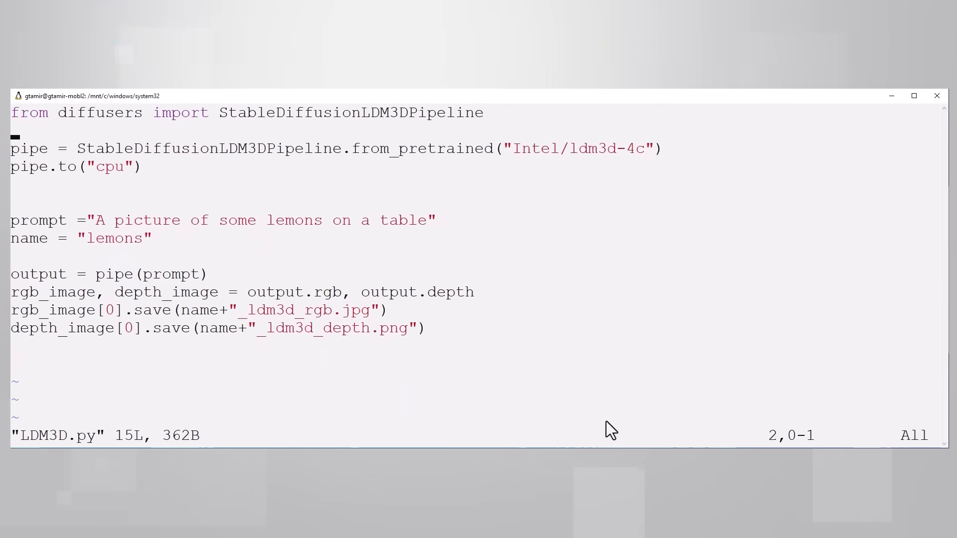
# - Add 'import intel_extension_for_pytorch as ipex' and change pipe.to() from "cpu" to "xpu"
pyautogui.write('import intel_extension_for_pytorch as ipe')
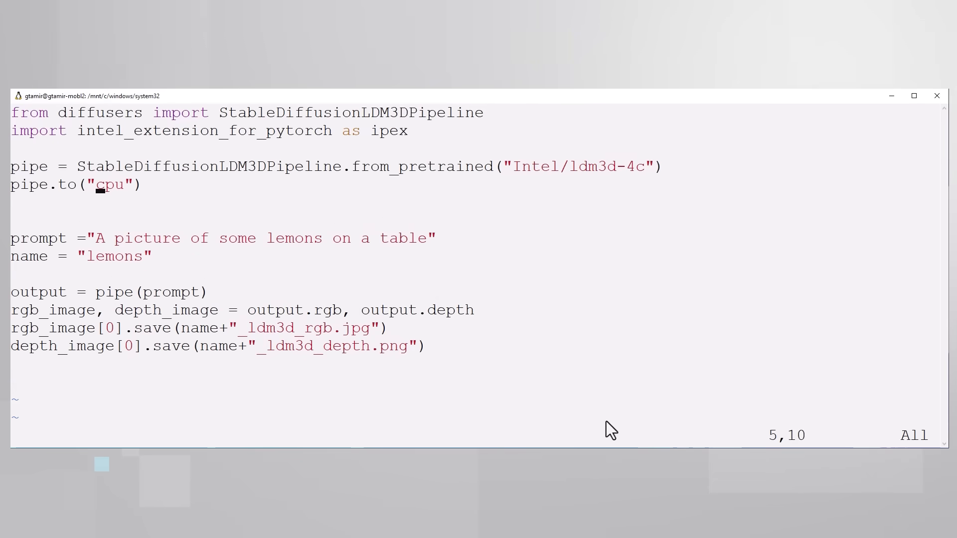
pyautogui.write('xpu')
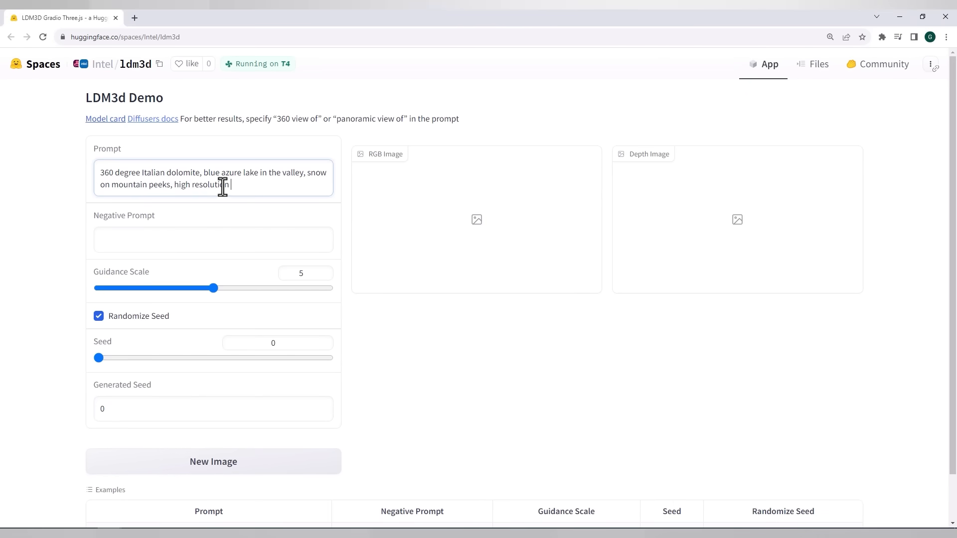
# - Highlight 'resolution' in the Dolomites prompt and generate a New Image from it
pyautogui.doubleClick(210, 184)
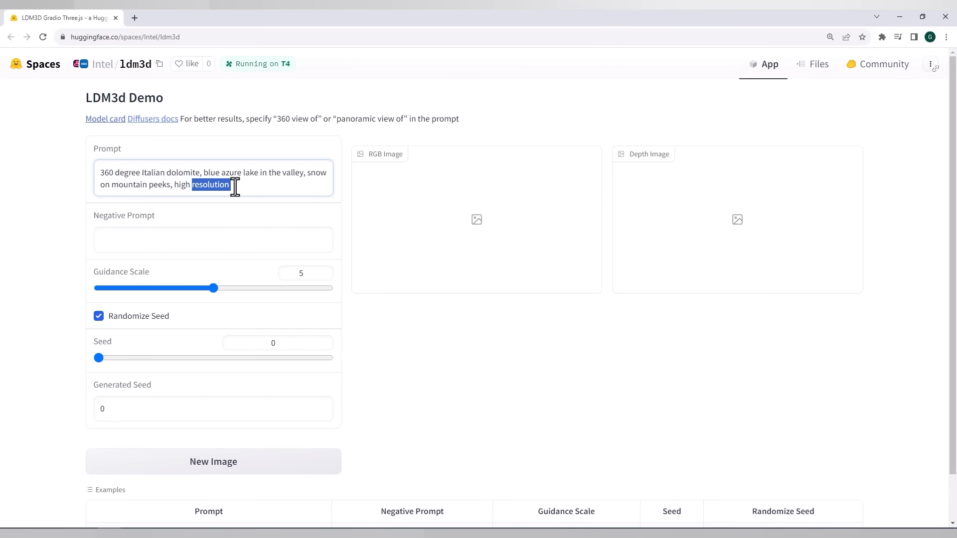
pyautogui.click(213, 461)
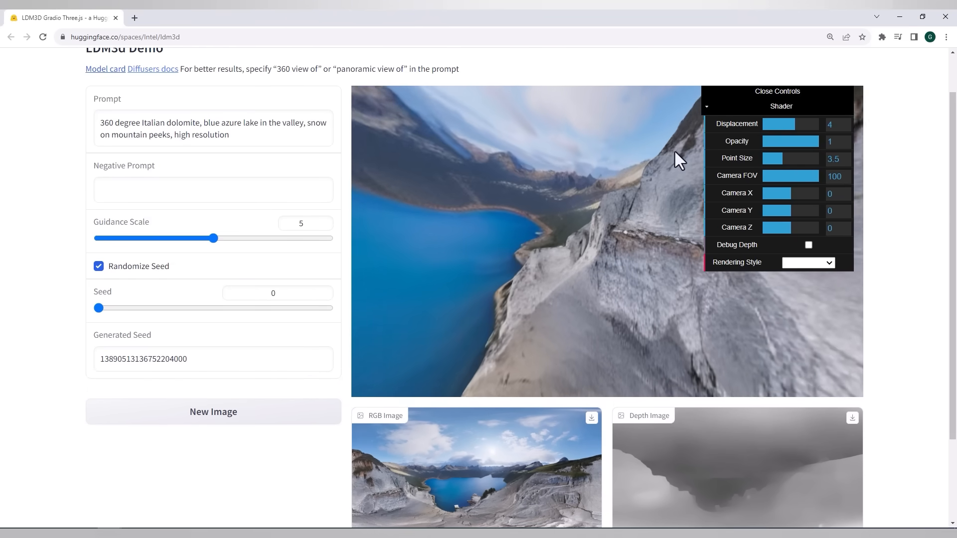
# - Collapse the Shader controls overlay to clear the 3D Dolomites lake view
pyautogui.click(707, 107)
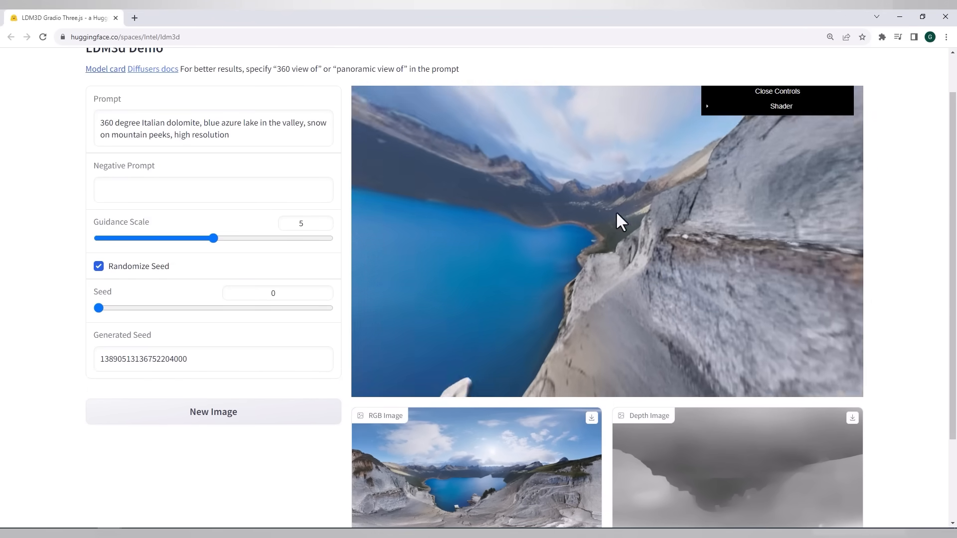